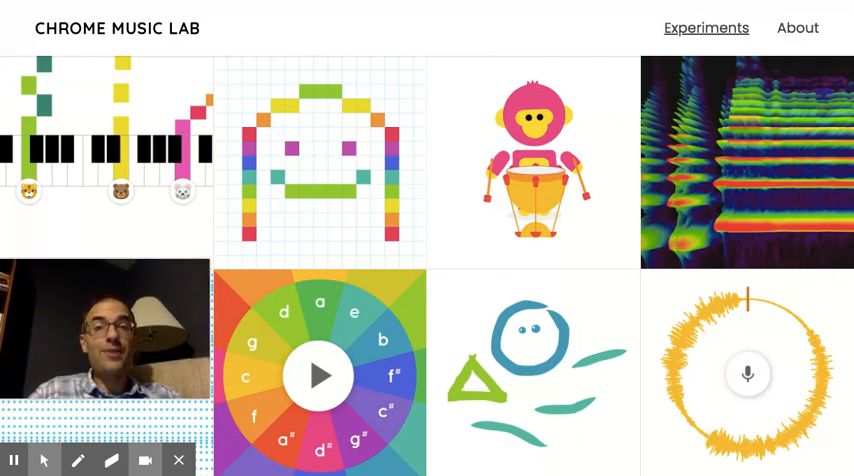
mouse_move(535, 375)
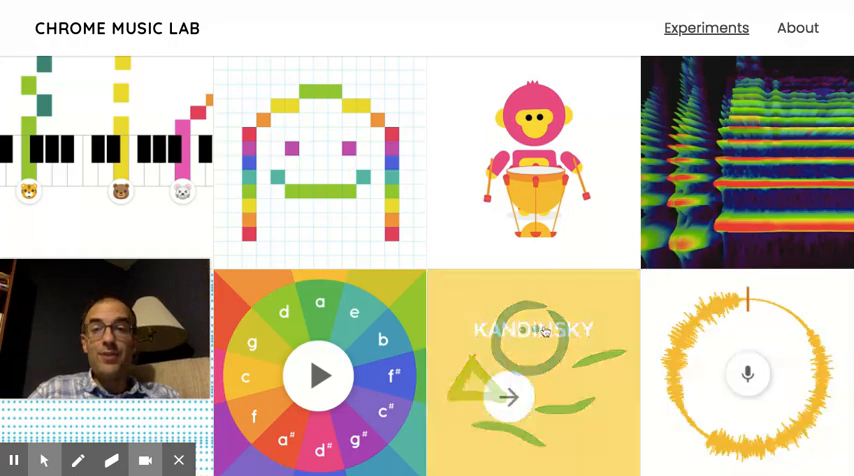
- Scroll down the Chrome Music Lab gallery to browse more experiments
scroll(down, 3)
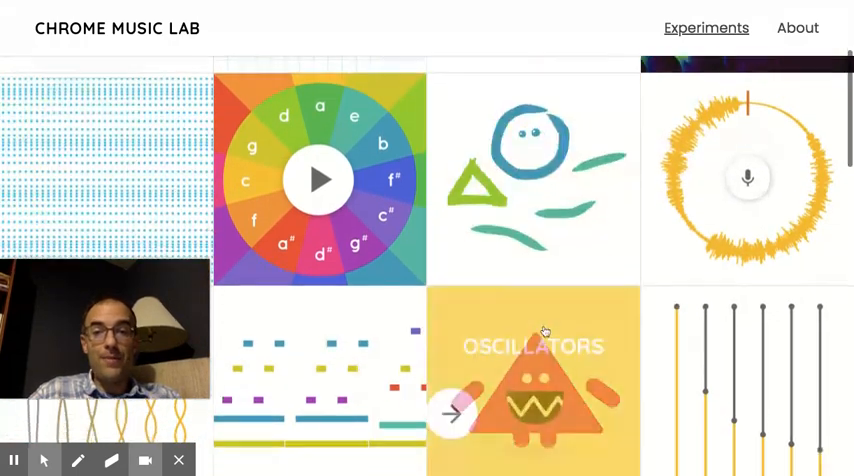
scroll(down, 3)
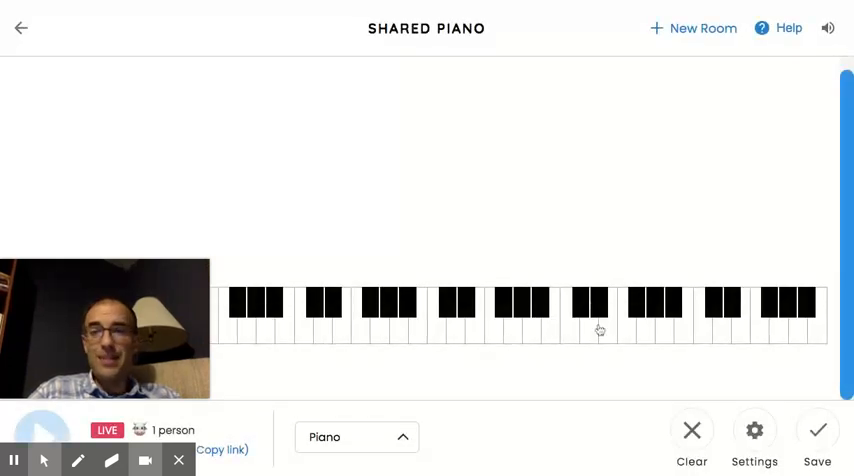
mouse_move(707, 337)
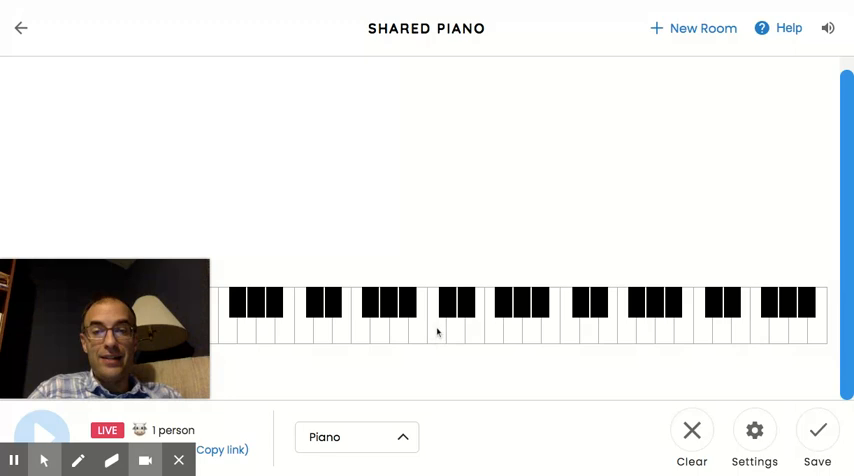
- Play two rising notes on the Shared Piano keyboard
click(473, 332)
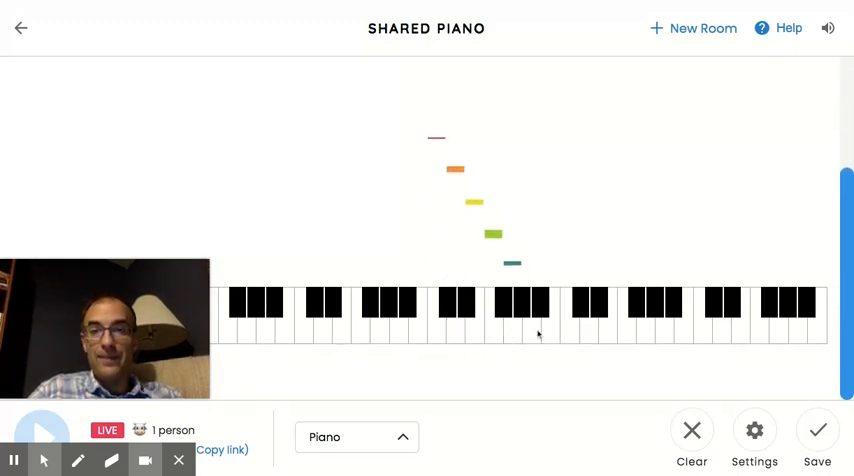
click(570, 335)
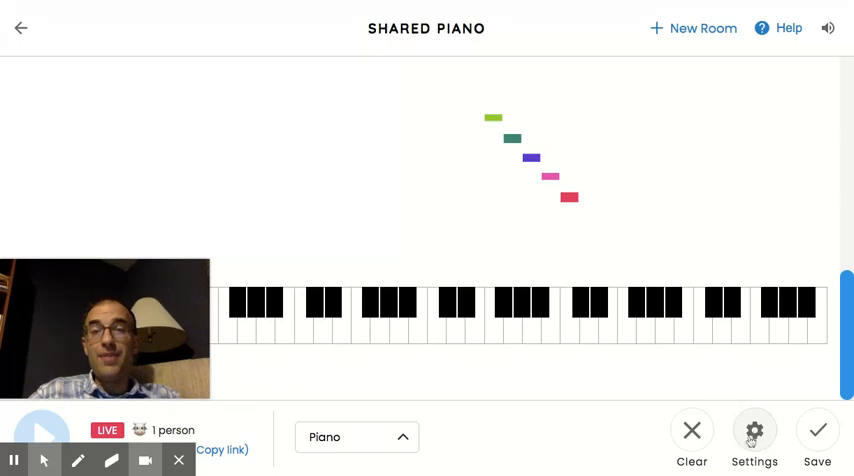
- Change the piano's Octaves setting from Auto to 2, then close Settings
click(754, 430)
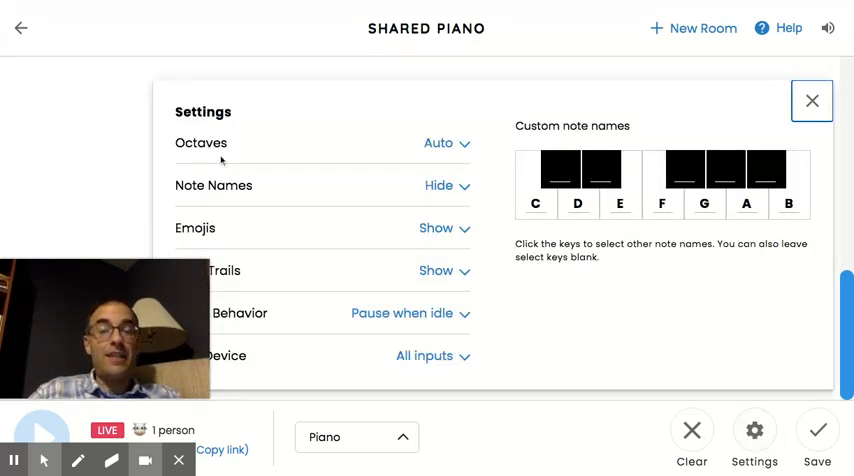
mouse_move(407, 145)
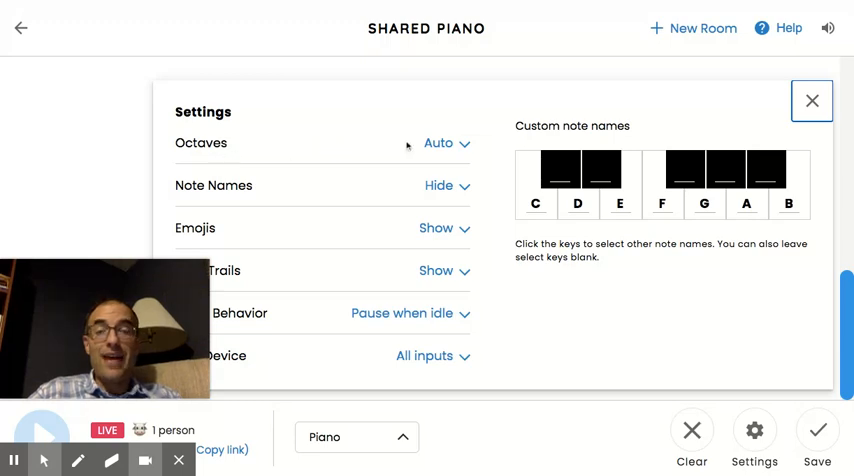
click(447, 143)
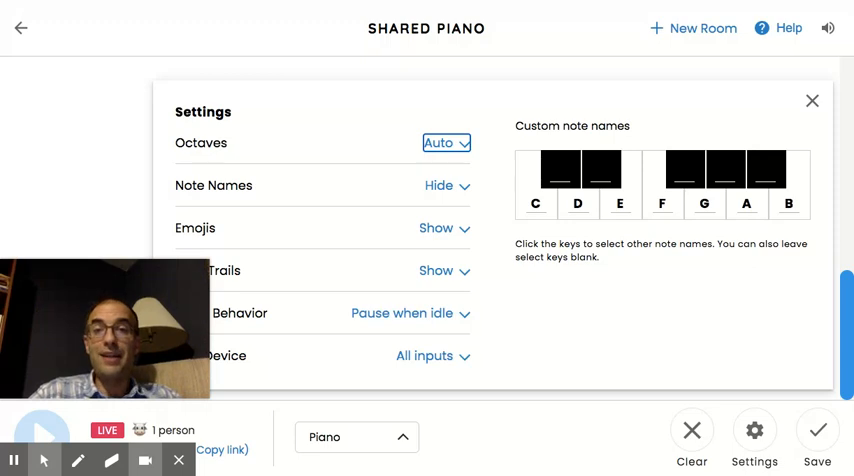
click(811, 100)
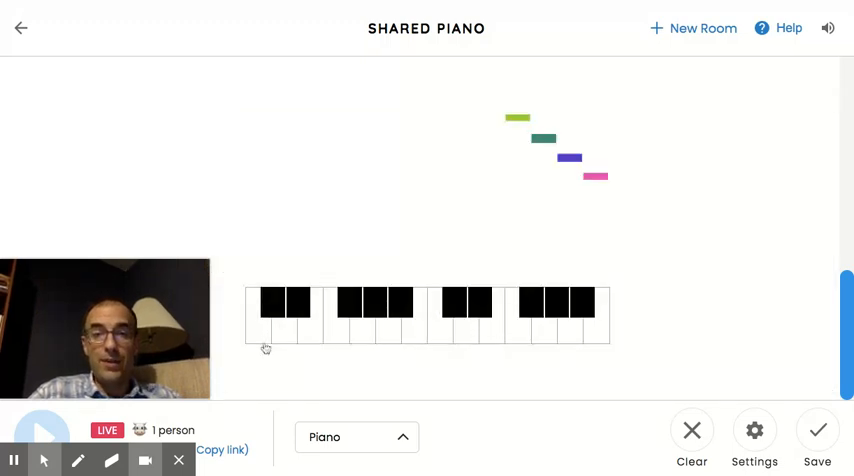
mouse_move(475, 330)
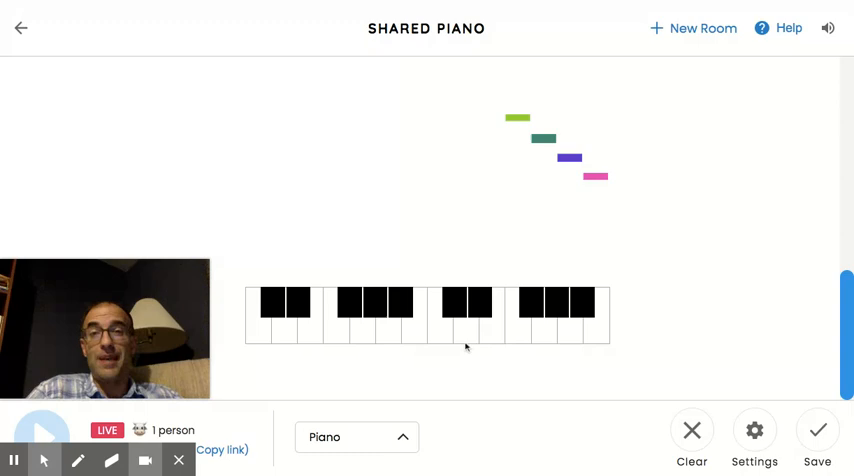
click(754, 430)
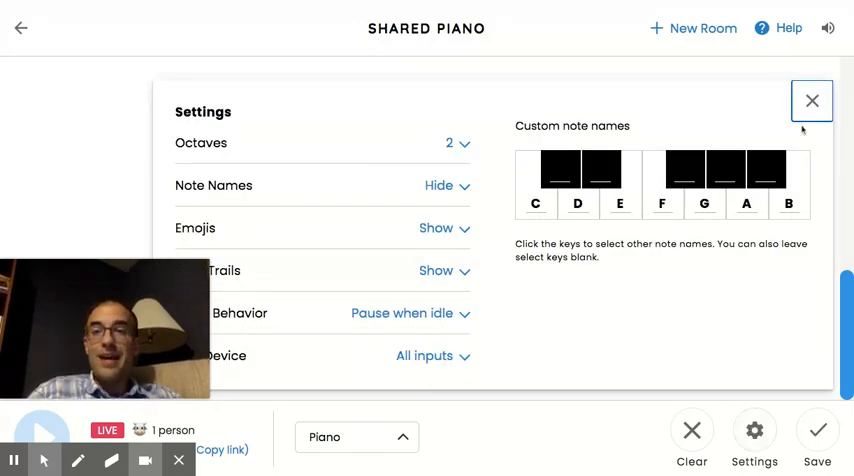
click(812, 100)
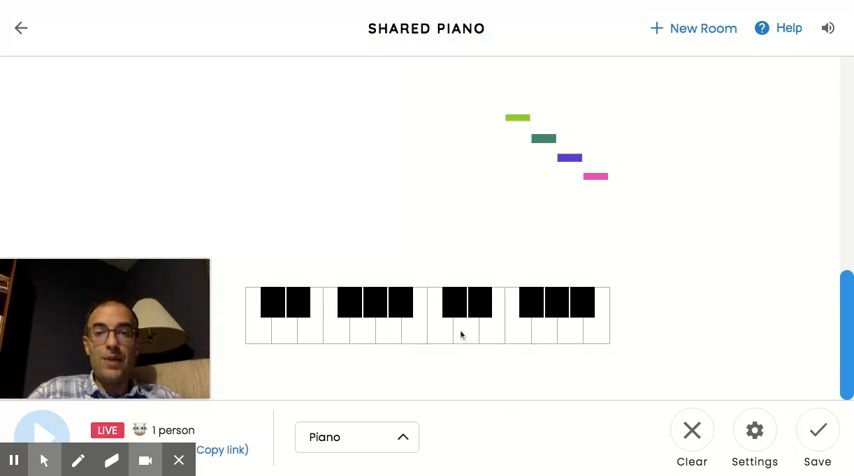
- Switch Note Names from Hide to Show, then reopen the Settings panel
click(754, 430)
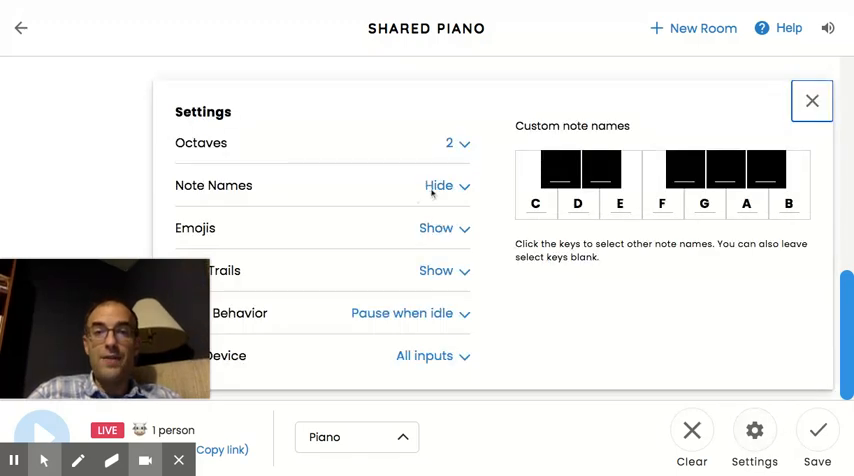
click(444, 186)
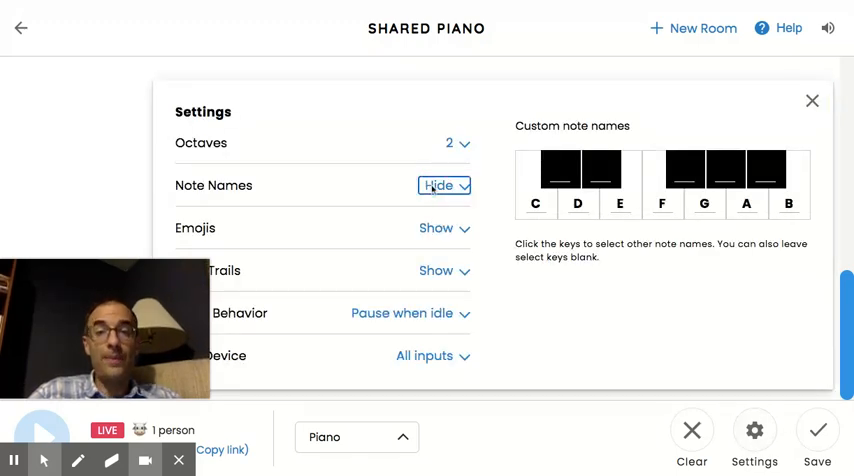
click(811, 100)
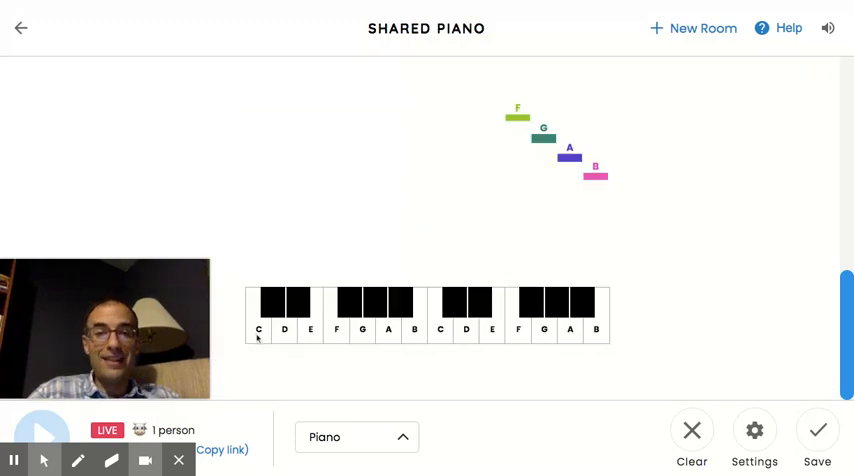
mouse_move(485, 342)
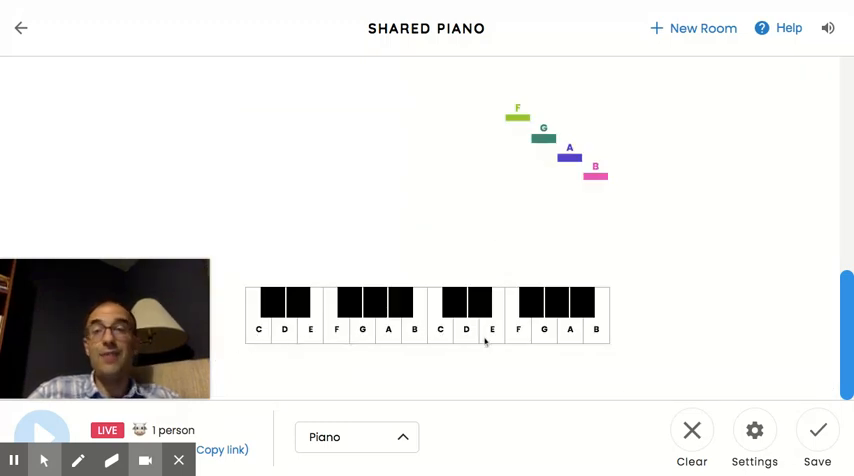
mouse_move(705, 364)
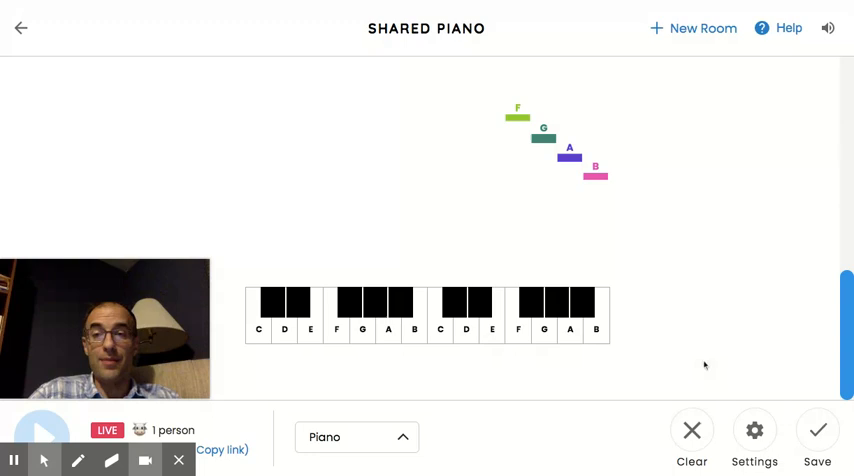
click(755, 430)
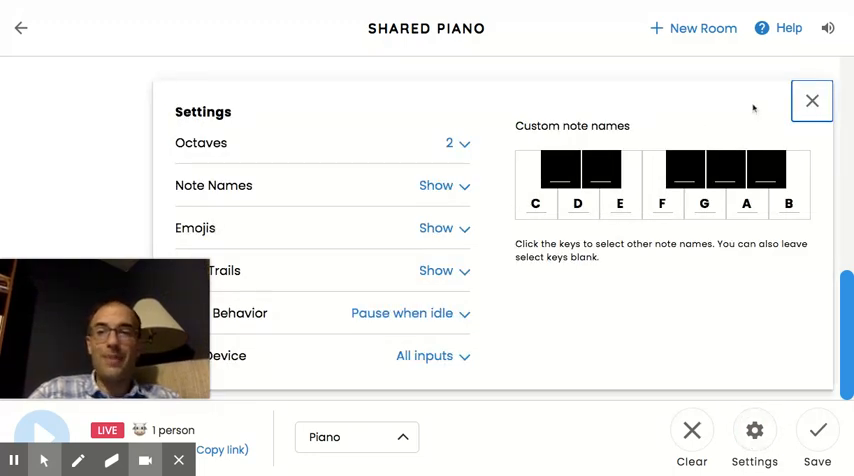
click(811, 100)
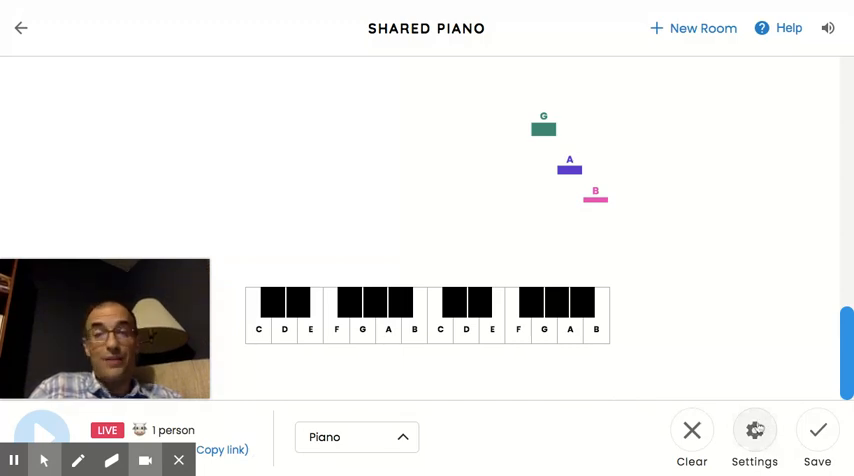
click(754, 432)
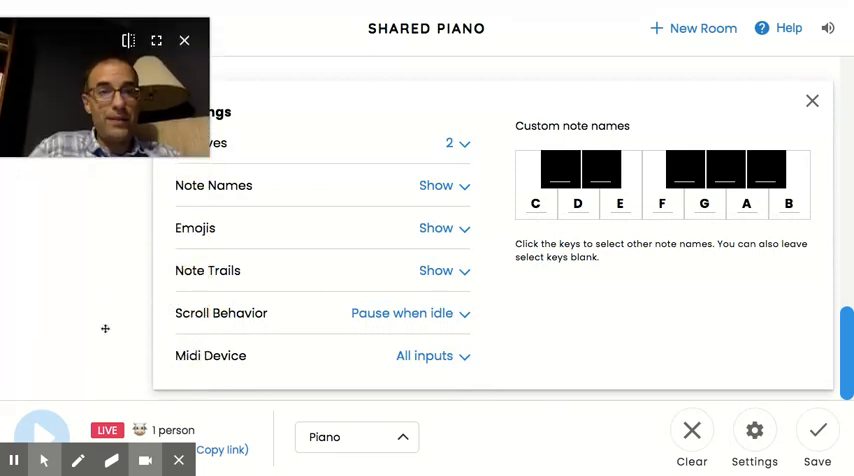
- Close and reopen the piano Settings panel, ending with it closed
click(812, 100)
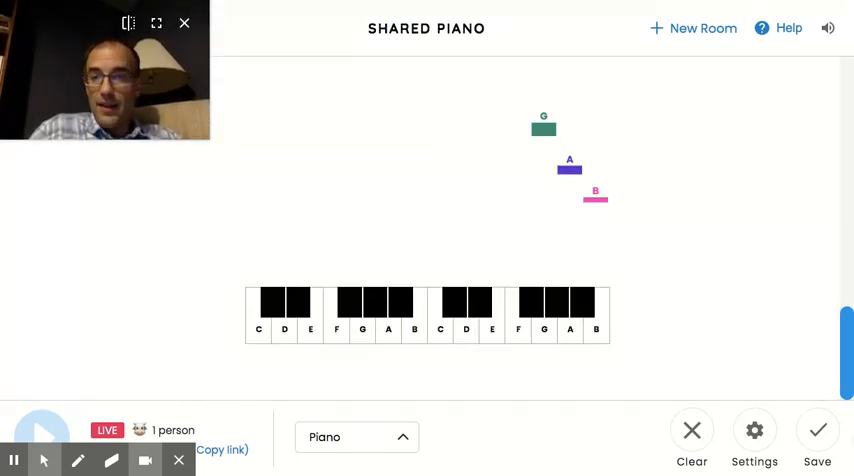
click(754, 437)
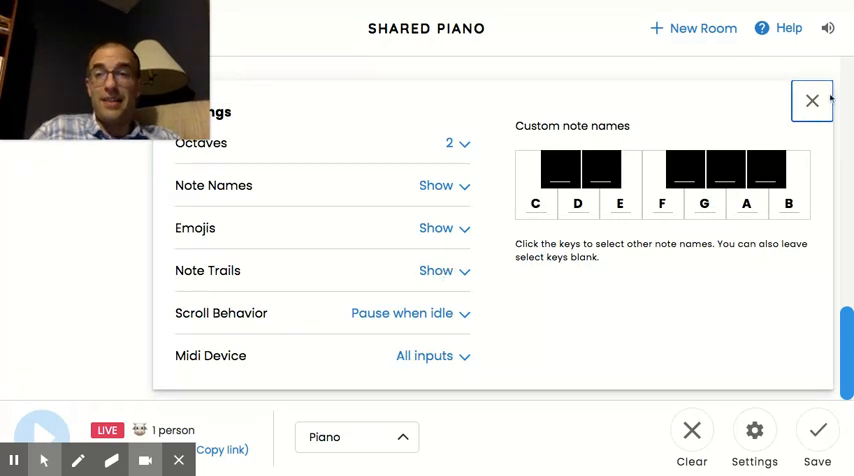
click(812, 100)
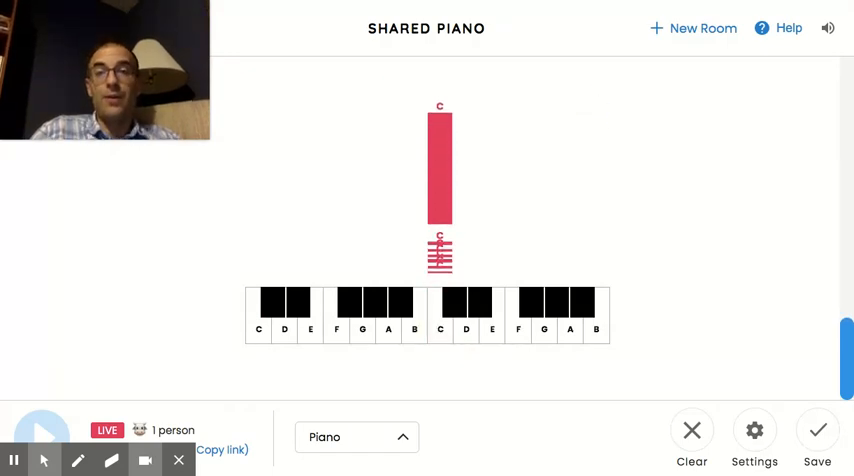
click(754, 430)
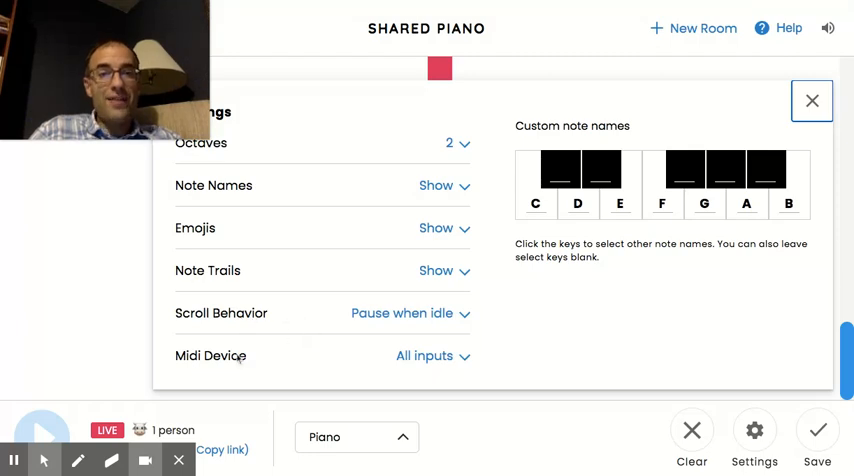
mouse_move(412, 337)
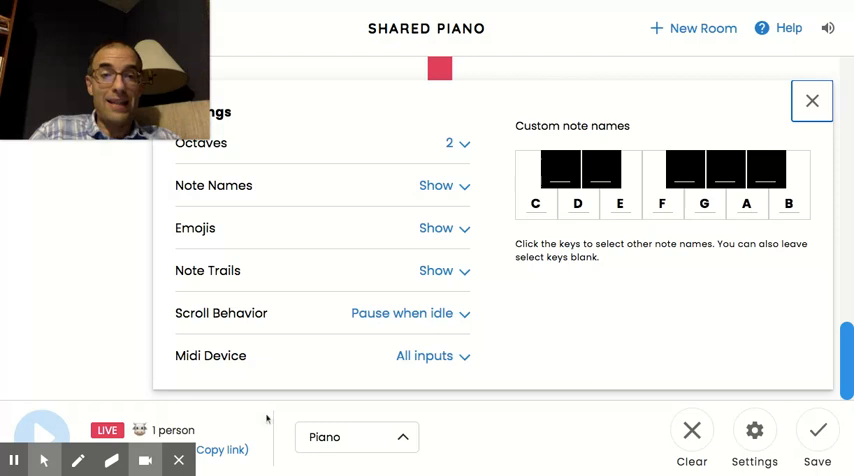
mouse_move(423, 371)
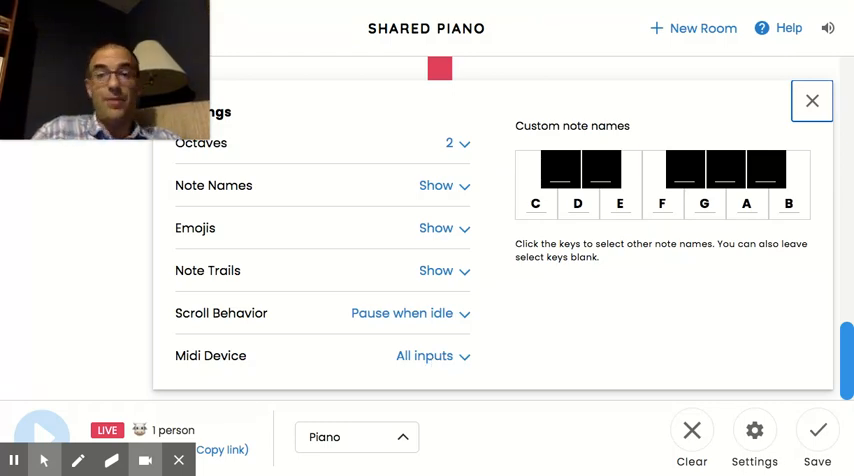
click(811, 100)
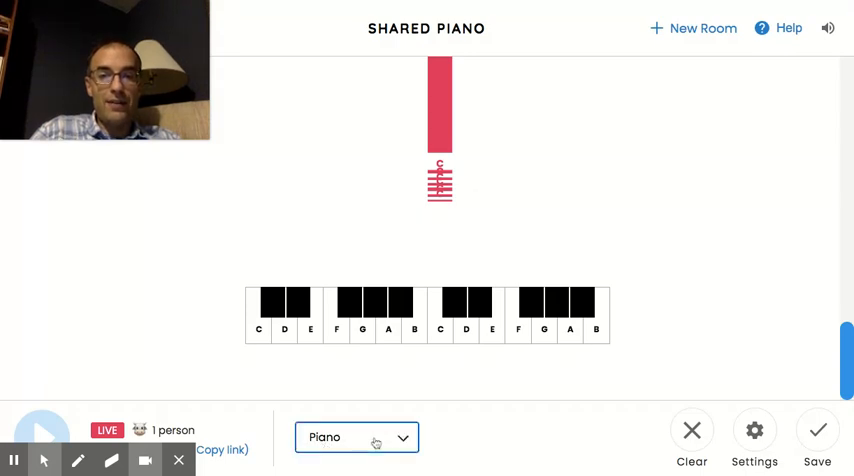
- Switch the instrument to Strings and play a rising scale from C toward B
click(355, 437)
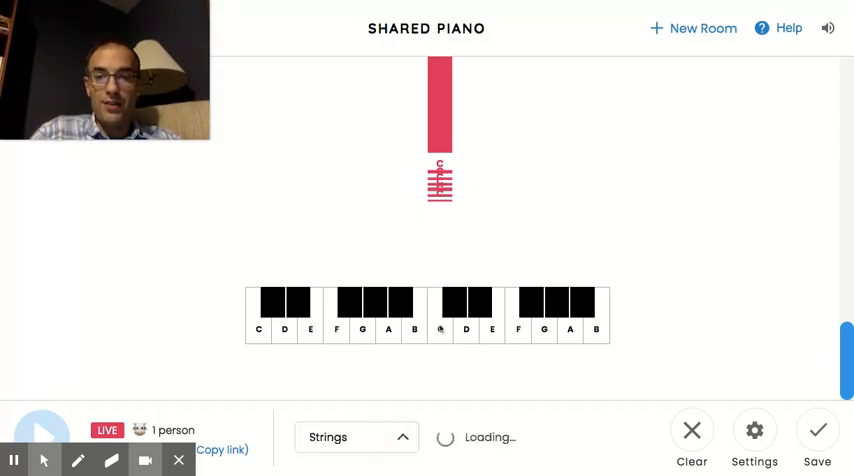
click(440, 328)
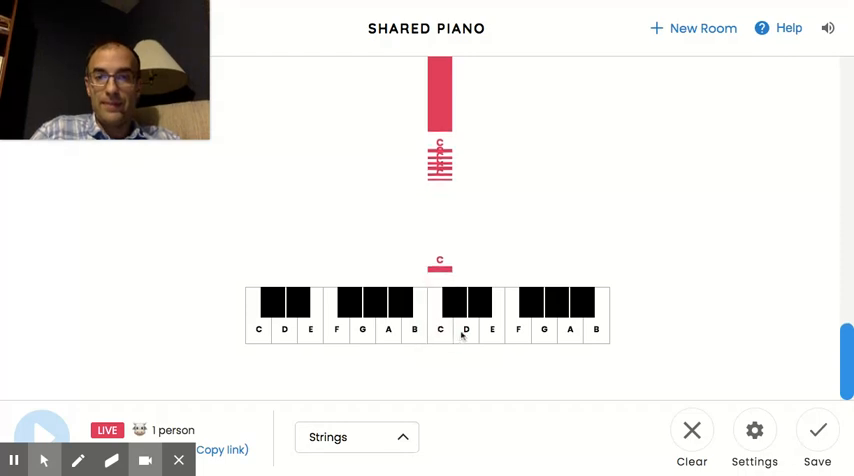
click(518, 330)
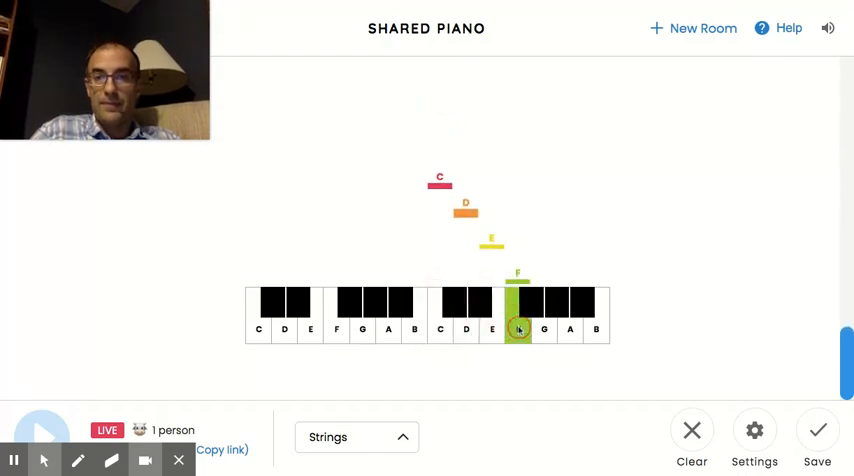
click(595, 330)
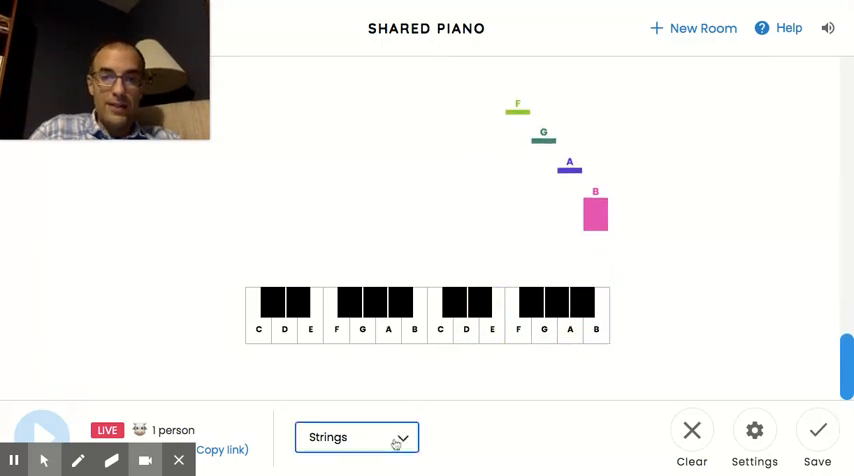
- Play several notes with the Marimba sound, then switch back to Piano
click(357, 437)
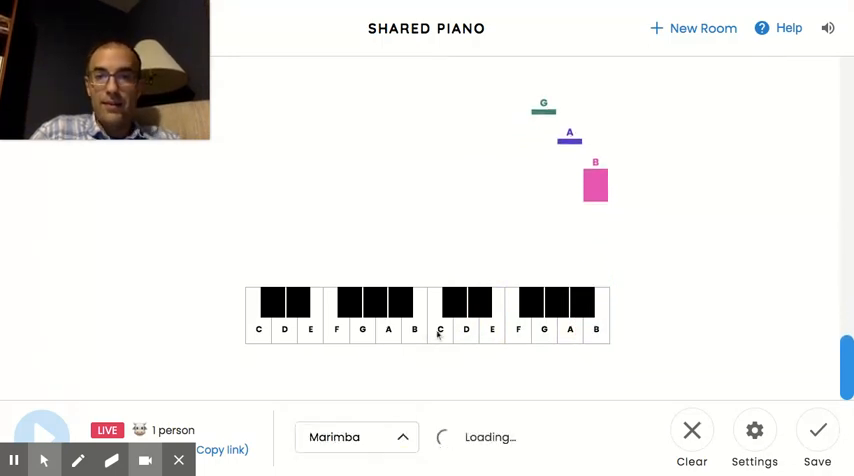
click(387, 328)
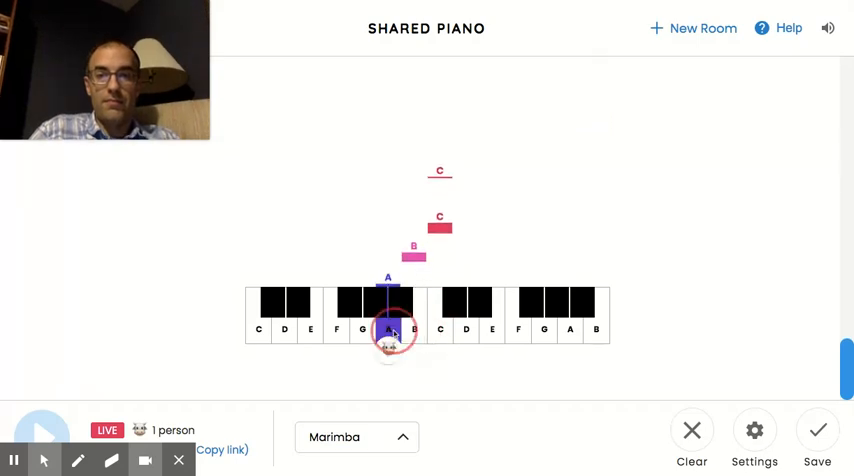
click(315, 330)
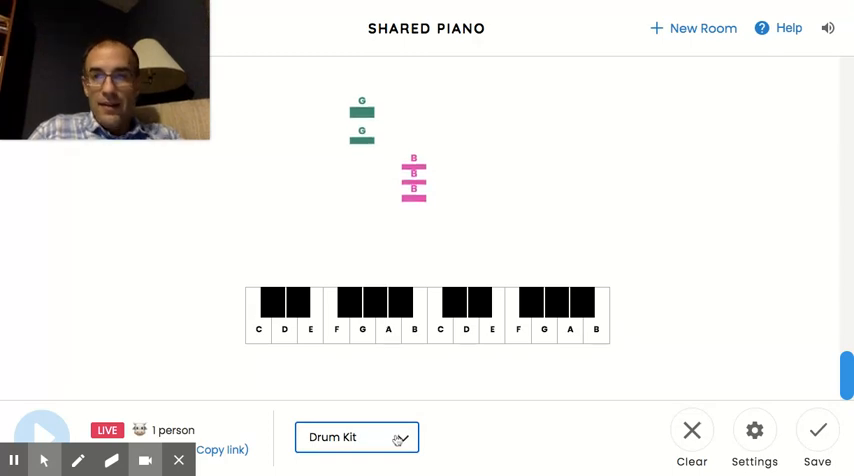
click(356, 437)
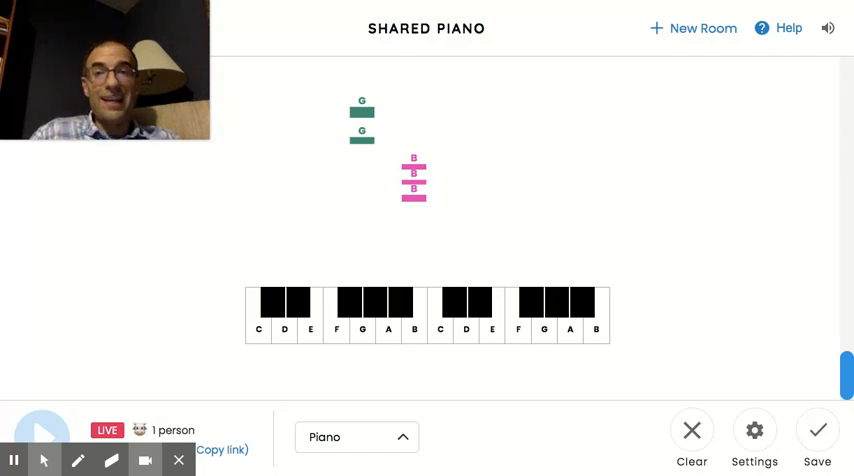
- Open Shared Piano help and scroll to the computer-keyboard playing instructions
click(789, 28)
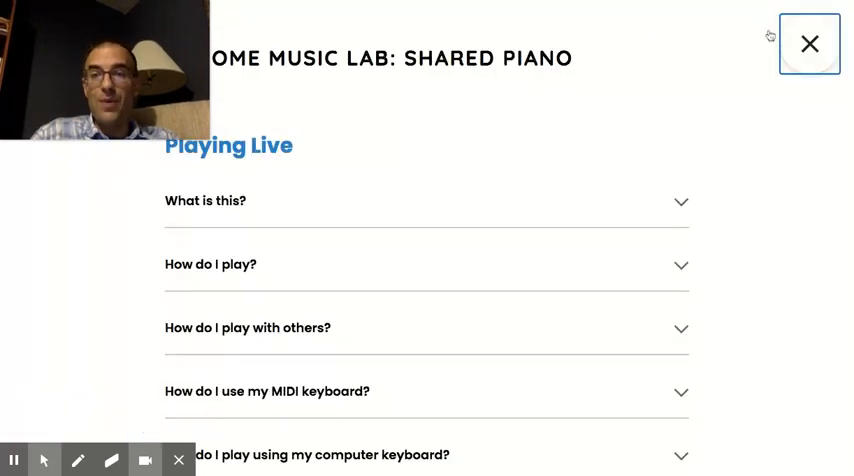
mouse_move(462, 328)
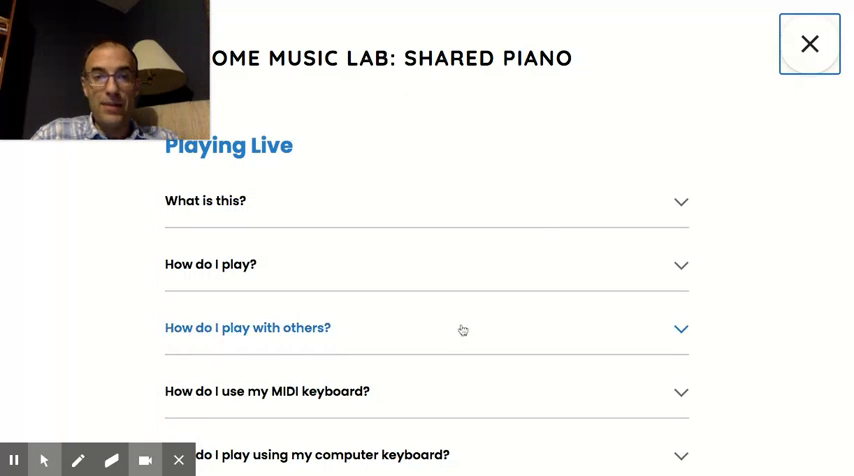
scroll(down, 3)
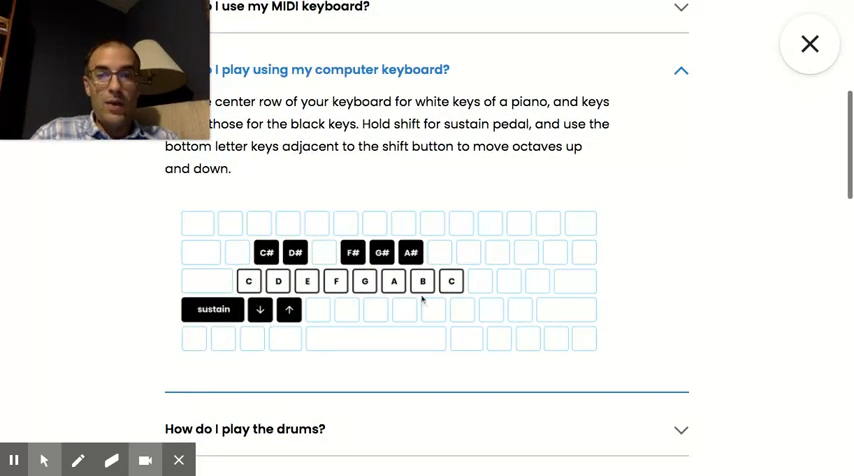
mouse_move(370, 290)
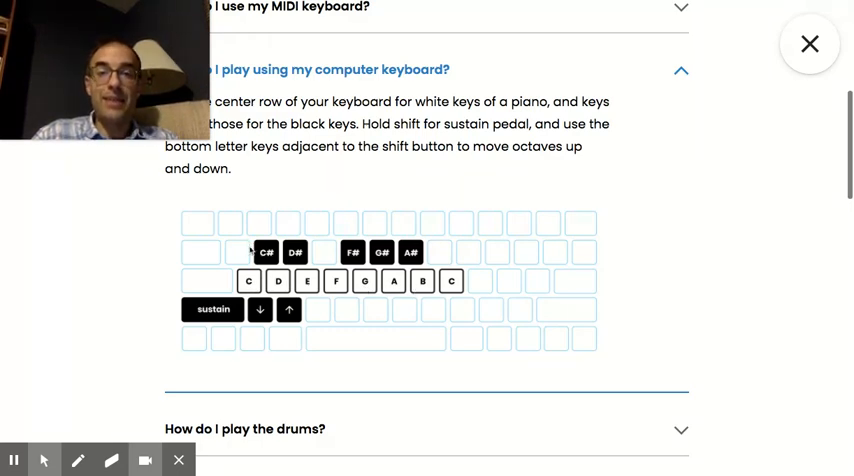
mouse_move(213, 318)
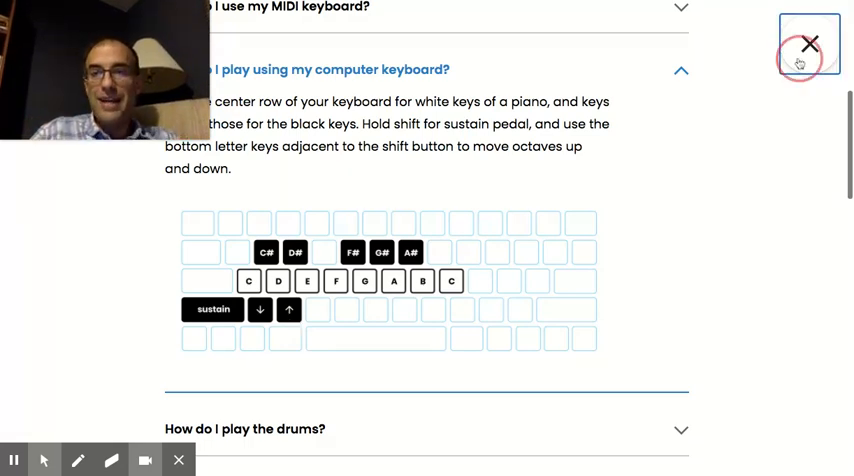
- Close Help and play a rising piano scale from C up to B
click(809, 43)
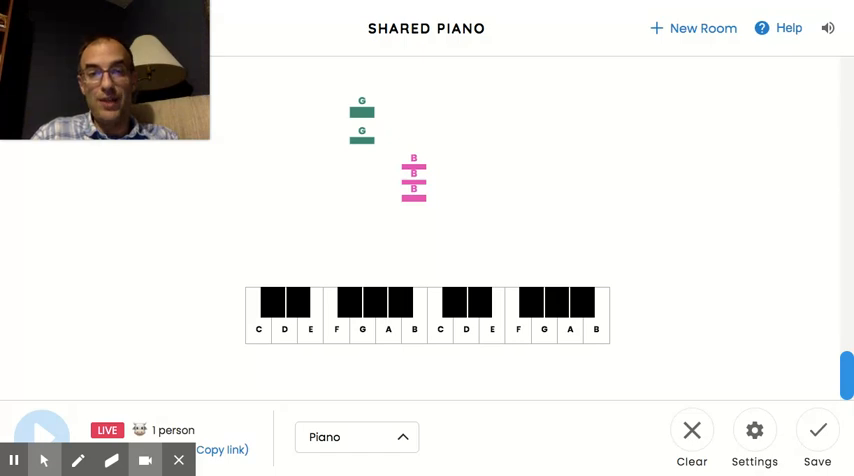
click(440, 320)
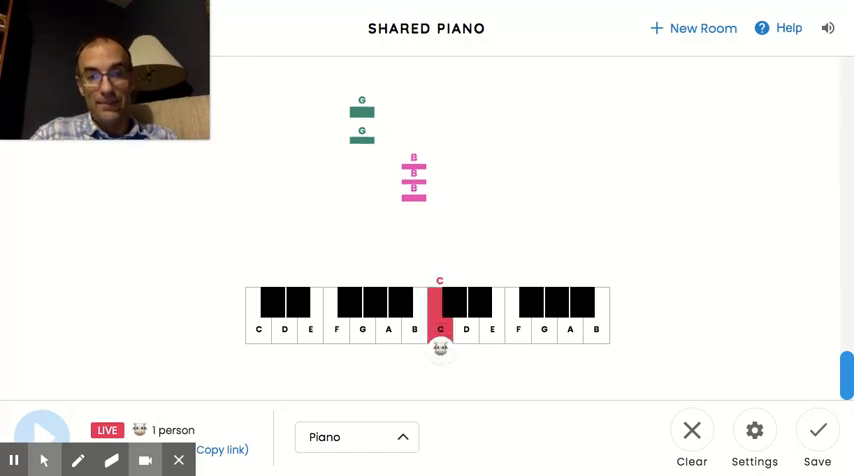
click(520, 328)
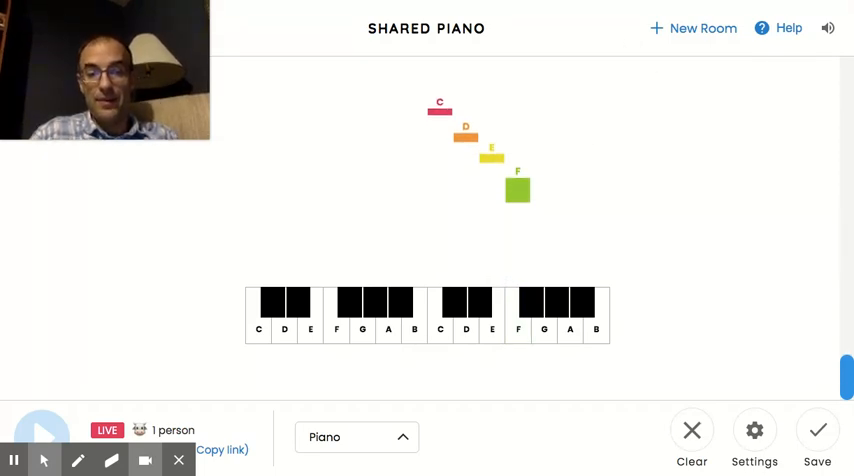
click(258, 305)
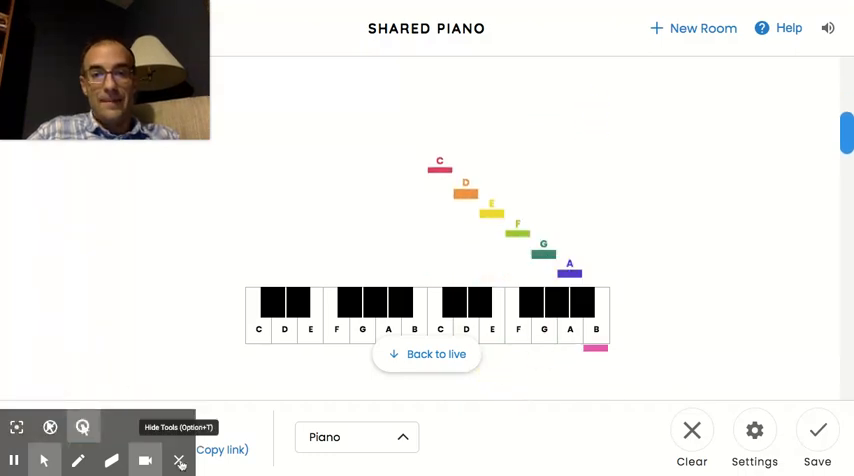
- Select the Play button at bottom left to leave live mode and show the scale
click(179, 461)
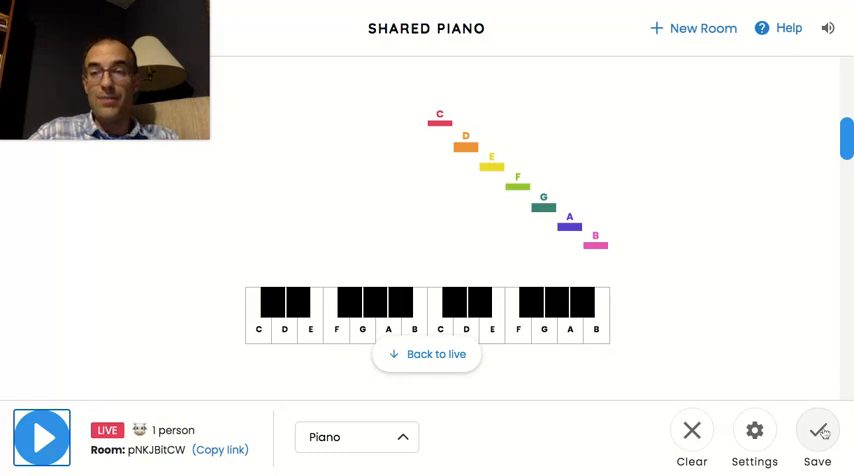
- Save the C-to-B scale song, copy its share link, and dismiss the confirmation
click(817, 430)
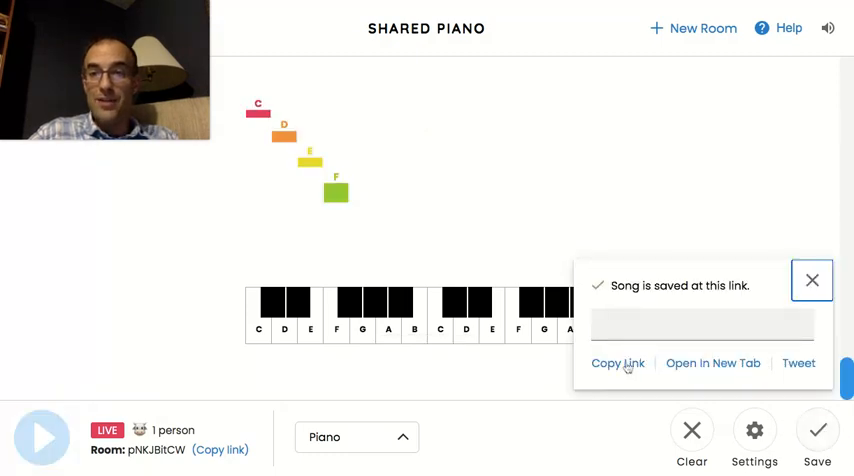
click(618, 363)
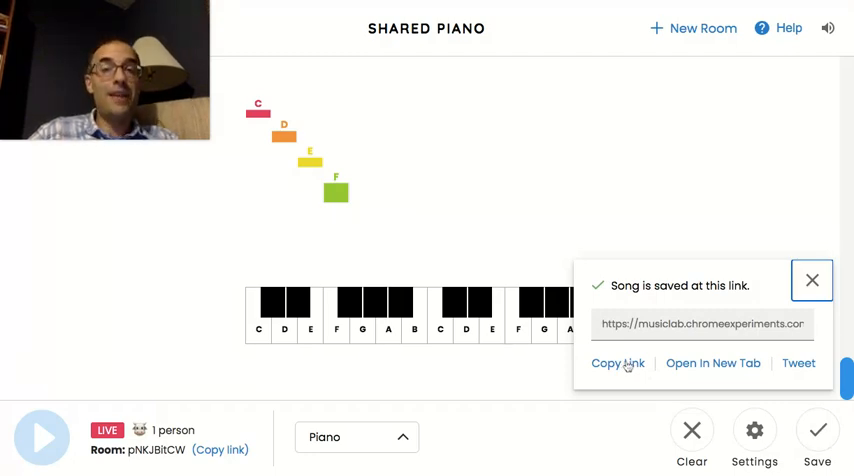
click(811, 280)
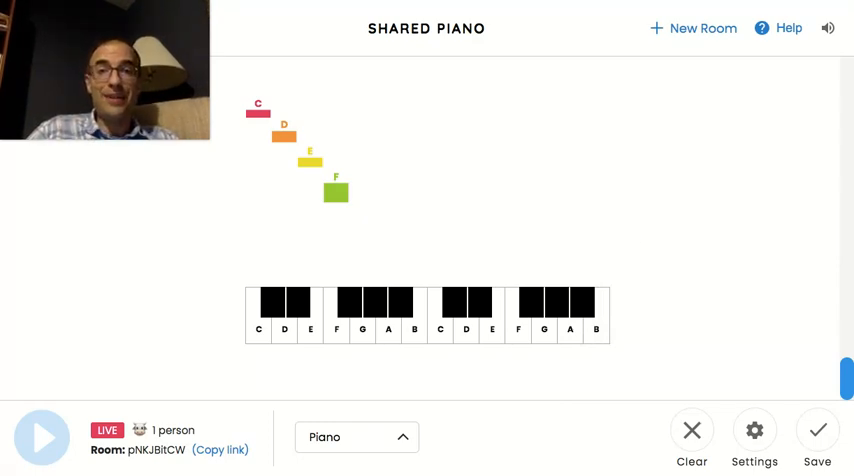
mouse_move(604, 207)
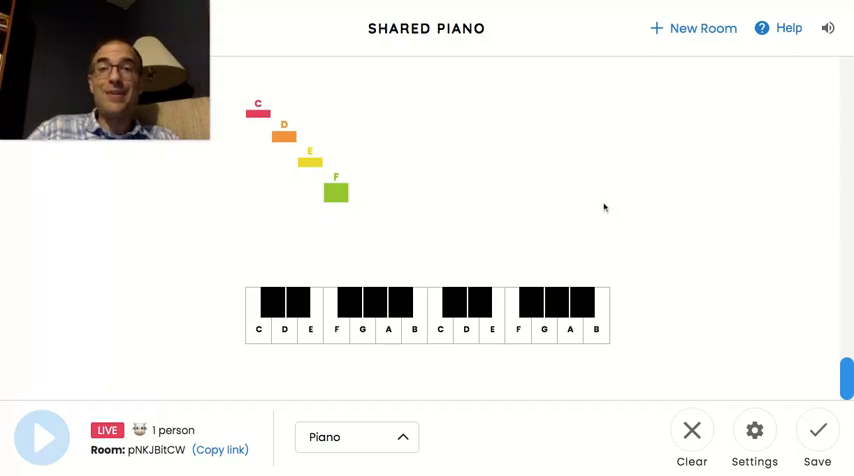